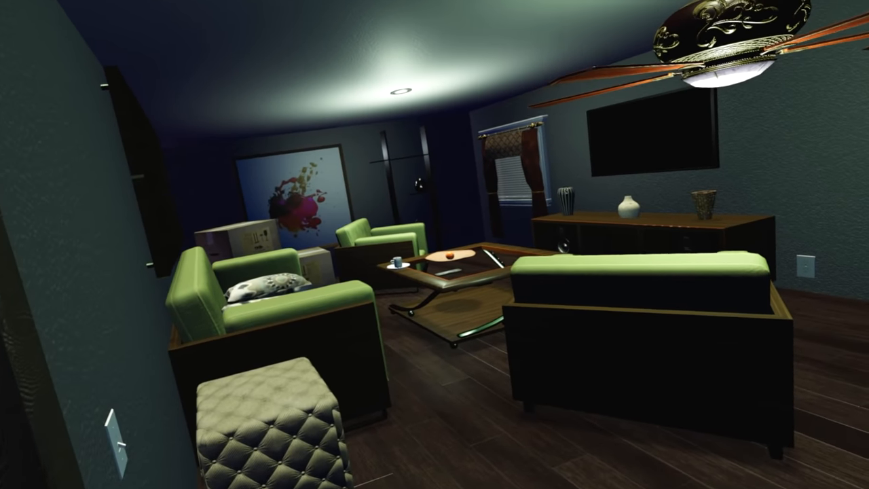
{"action": "mouse_move", "coordinate": [435, 244]}
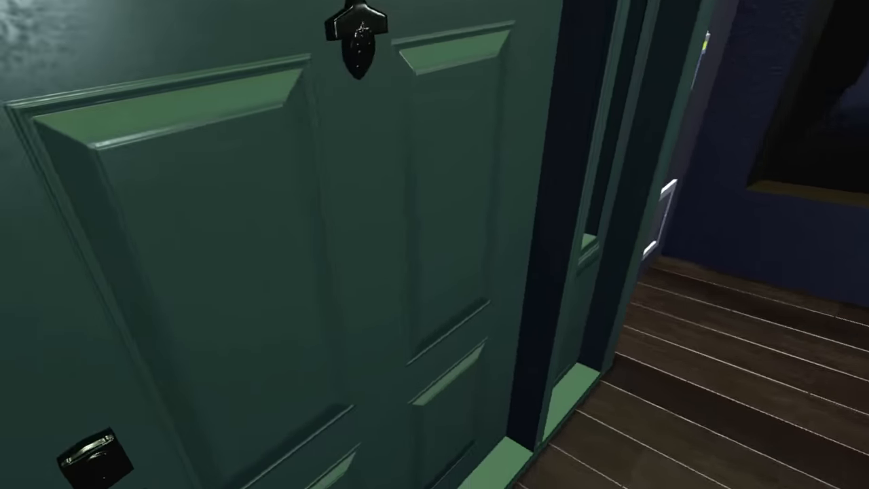
{"action": "mouse_move", "coordinate": [434, 245]}
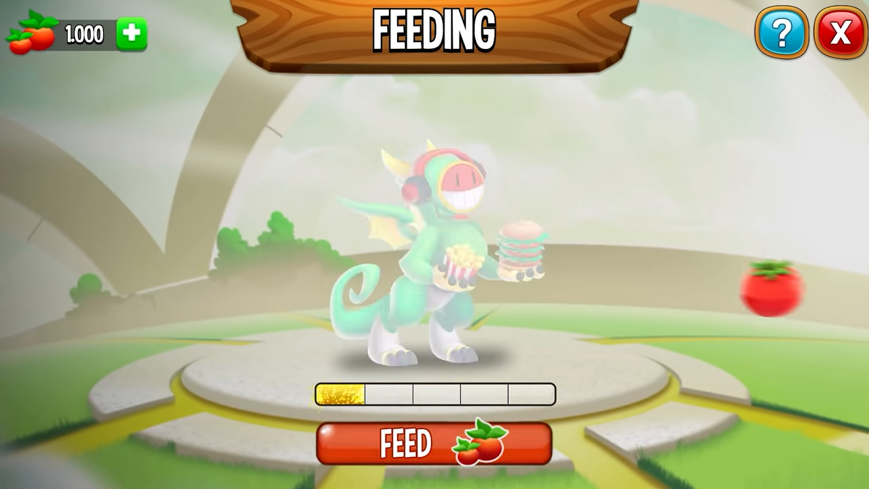
{"action": "left_click", "coordinate": [434, 442]}
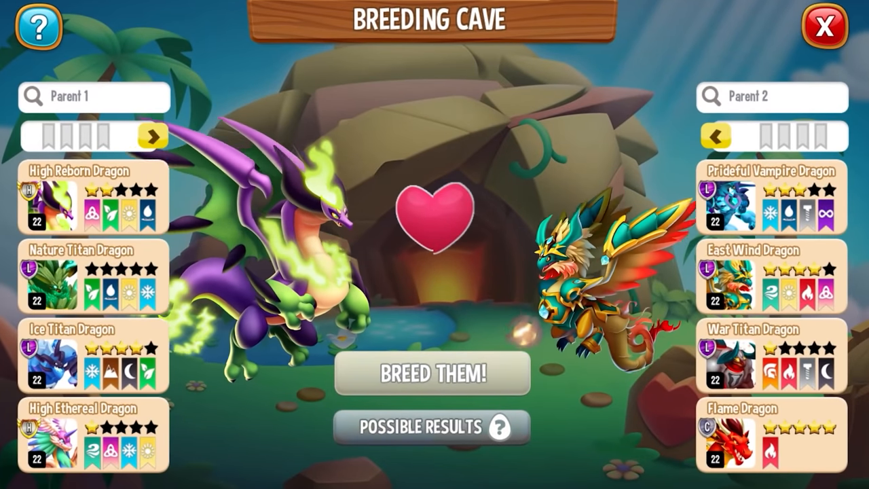
{"action": "left_click", "coordinate": [824, 27]}
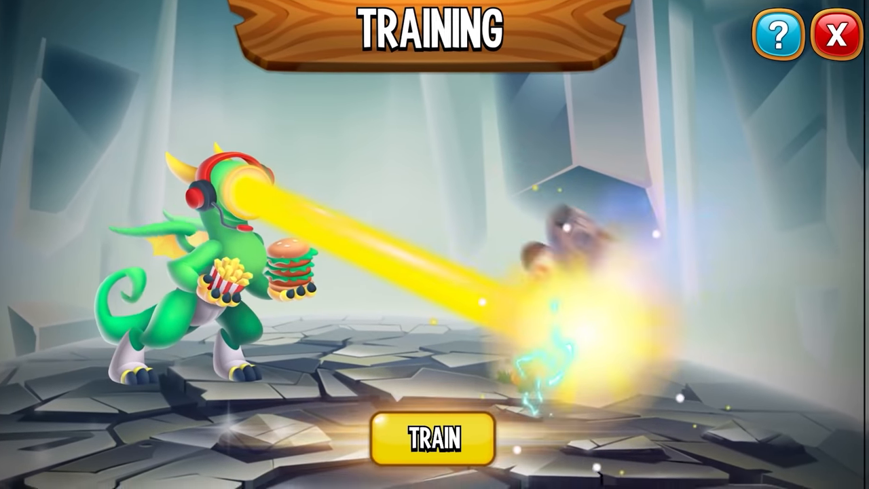
{"action": "left_click", "coordinate": [433, 438]}
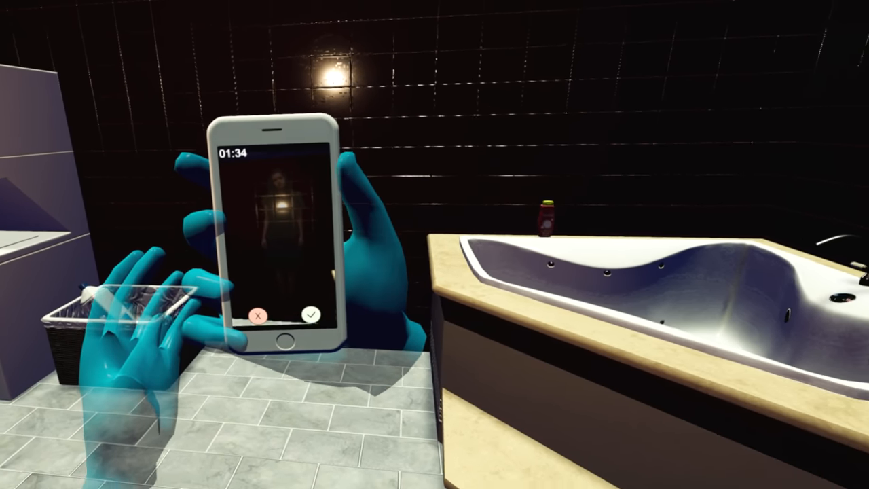
{"action": "left_click", "coordinate": [311, 313]}
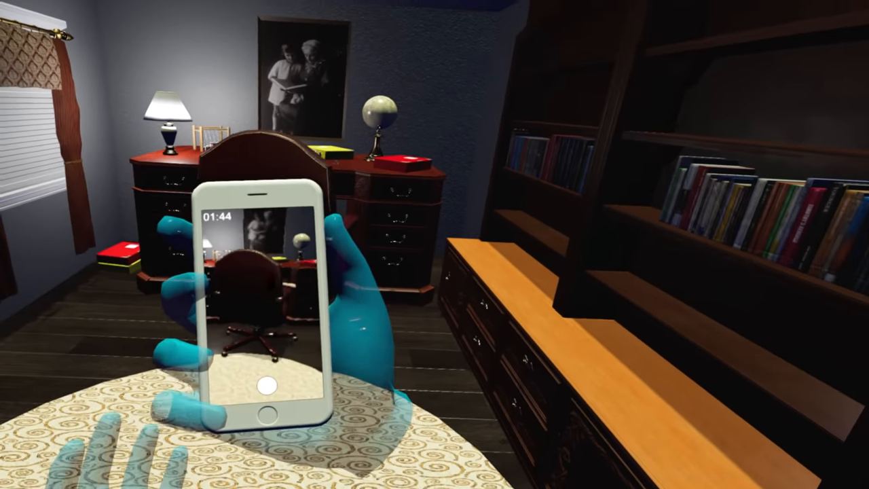
{"action": "left_click", "coordinate": [265, 386]}
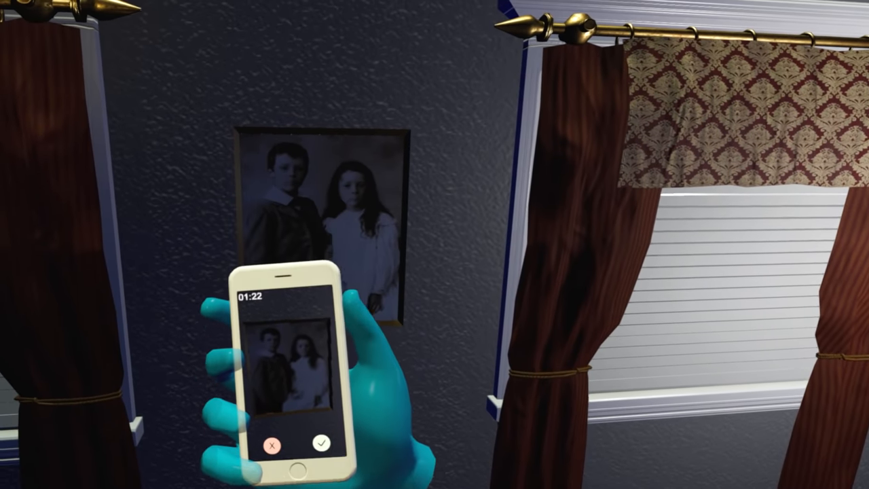
{"action": "left_click", "coordinate": [320, 443]}
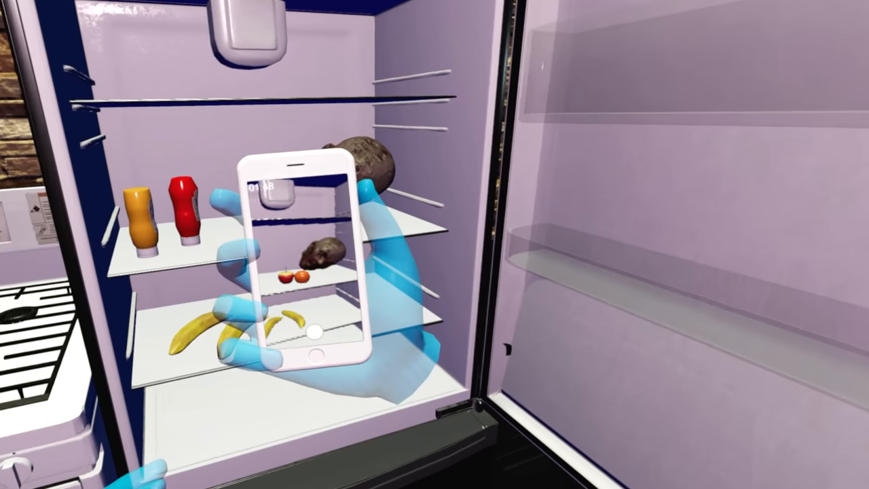
{"action": "left_click", "coordinate": [314, 336]}
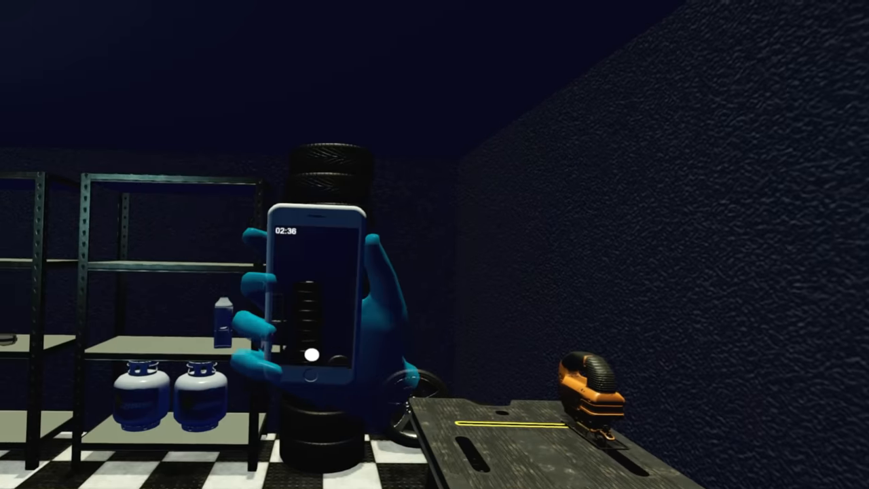
{"action": "left_click", "coordinate": [314, 354]}
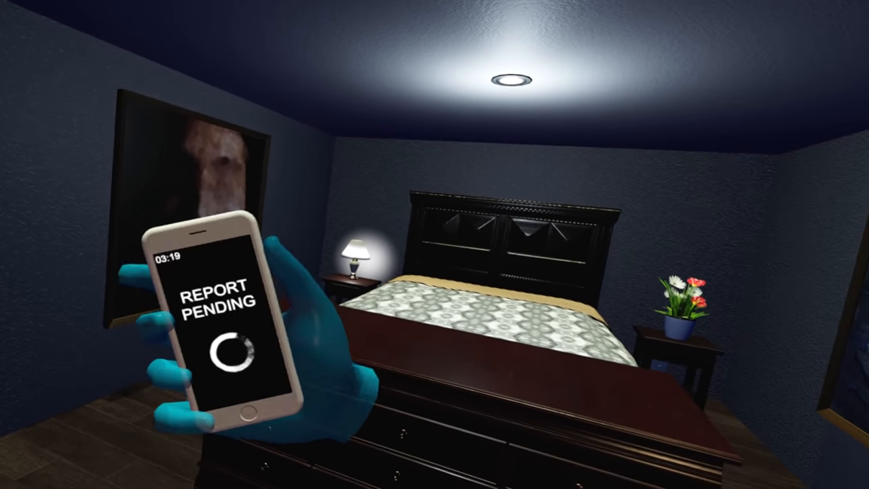
{"action": "mouse_move", "coordinate": [434, 244]}
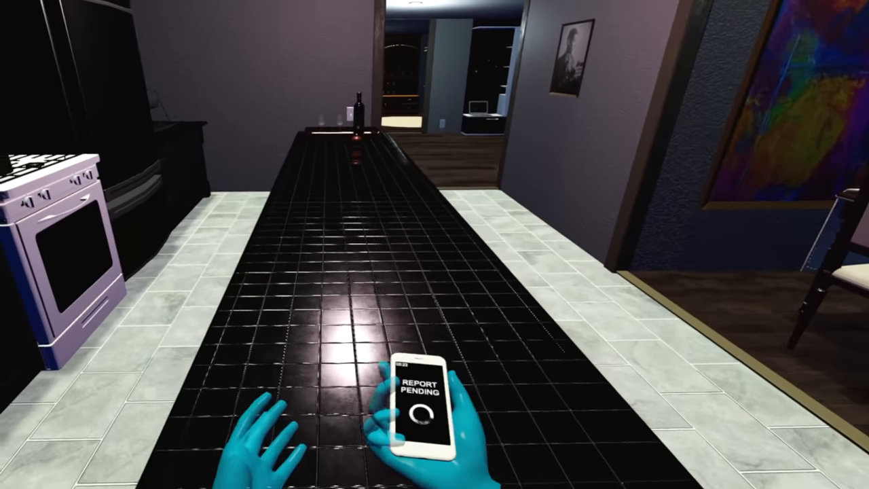
{"action": "mouse_move", "coordinate": [435, 245]}
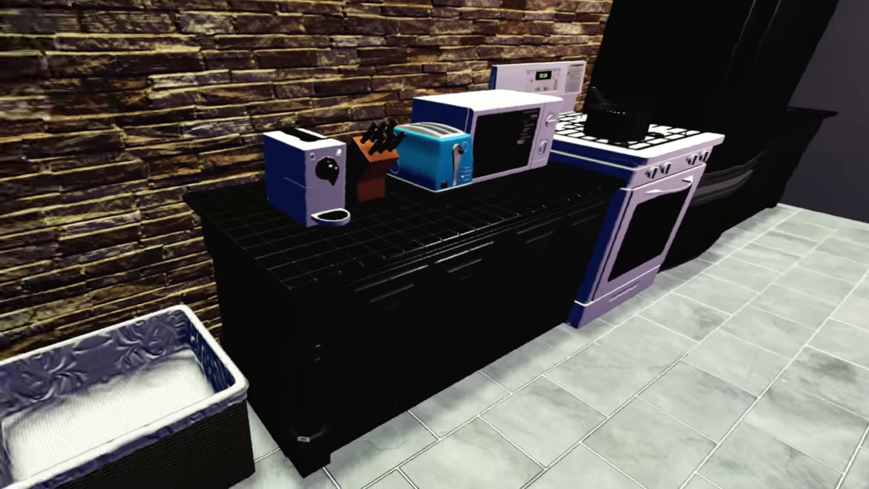